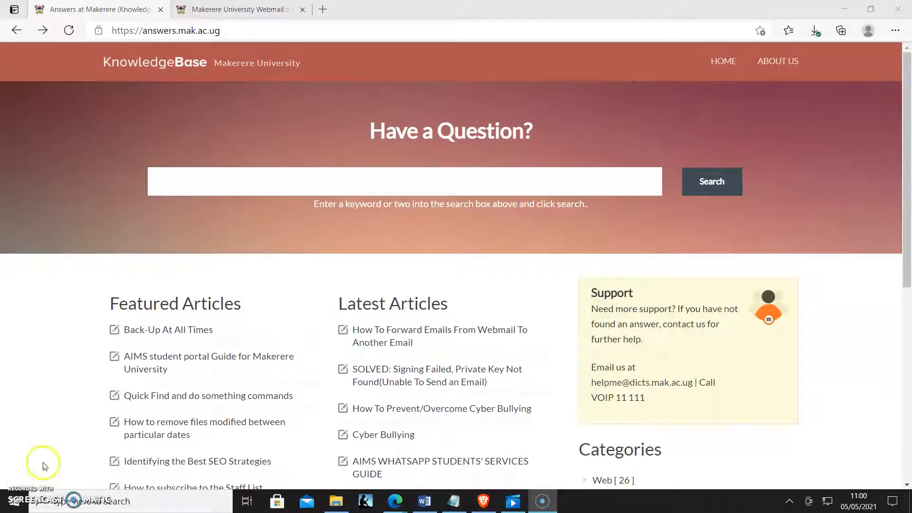
mouse_move(46, 465)
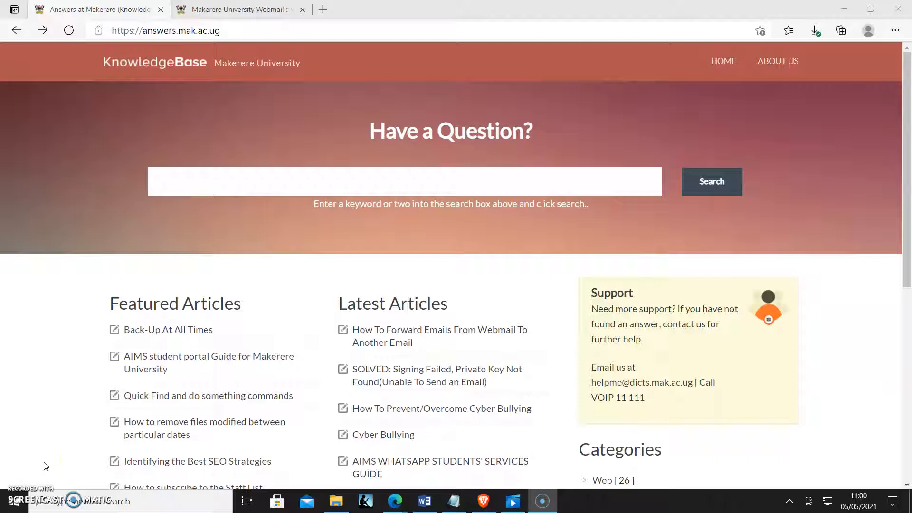
Step: Read the 'How To Forward Emails From Webmail To Another Email' article's steps in the KnowledgeBase
left_click(227, 31)
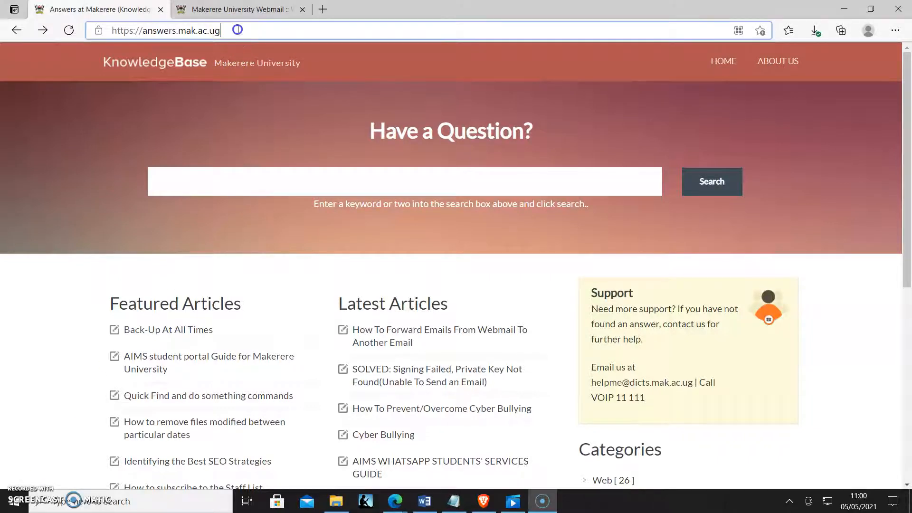
left_click(165, 30)
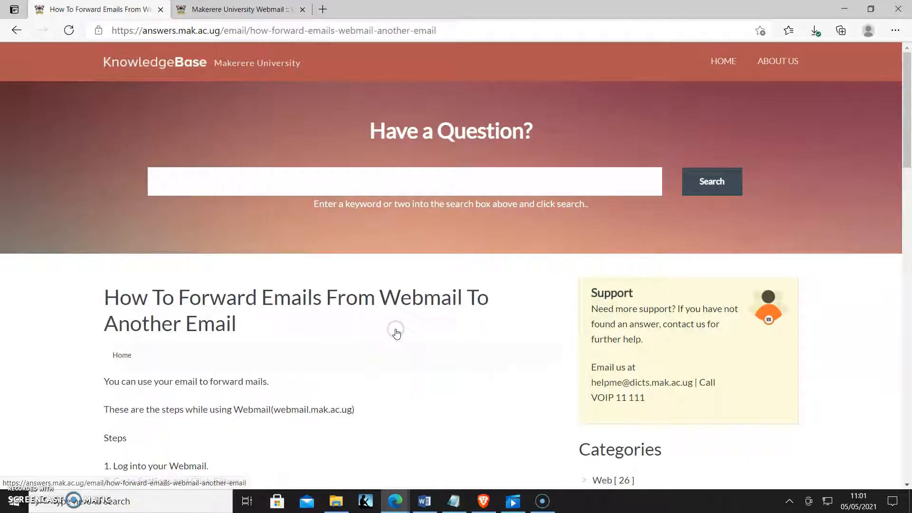
scroll("down", 3)
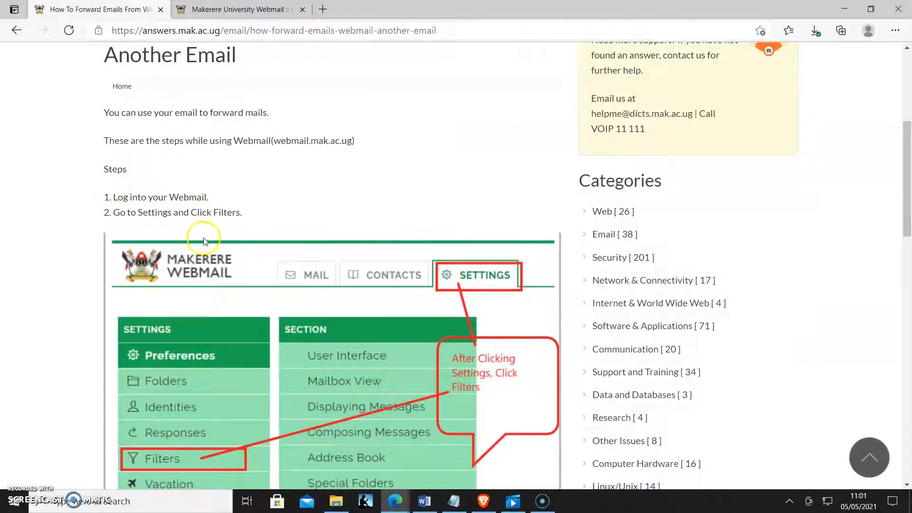
mouse_move(227, 225)
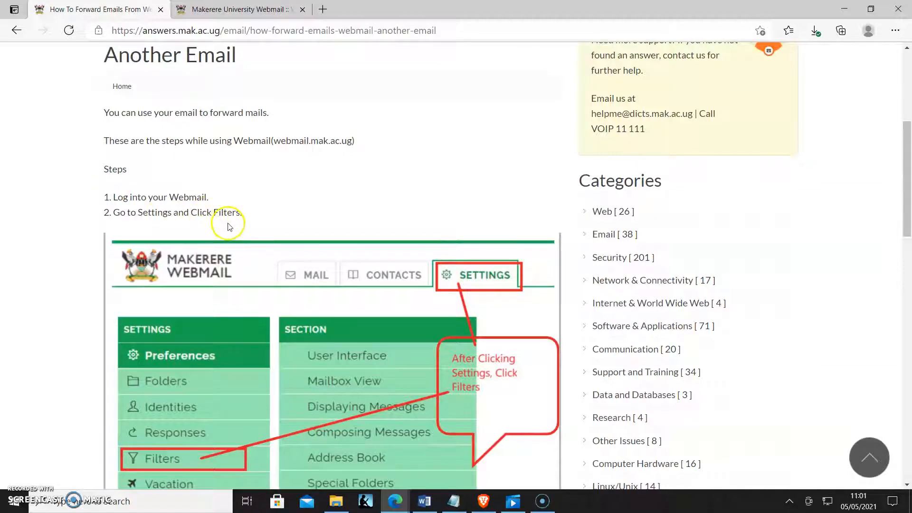
scroll("down", 3)
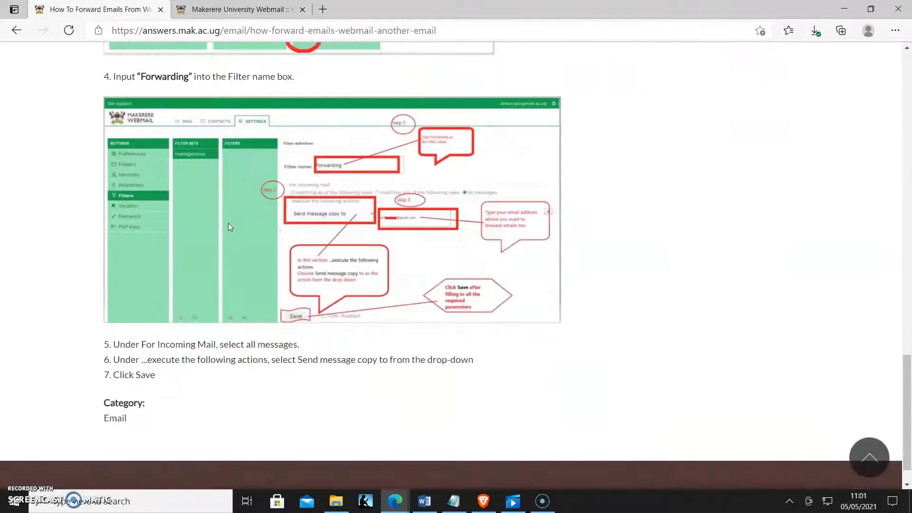
scroll("down", 3)
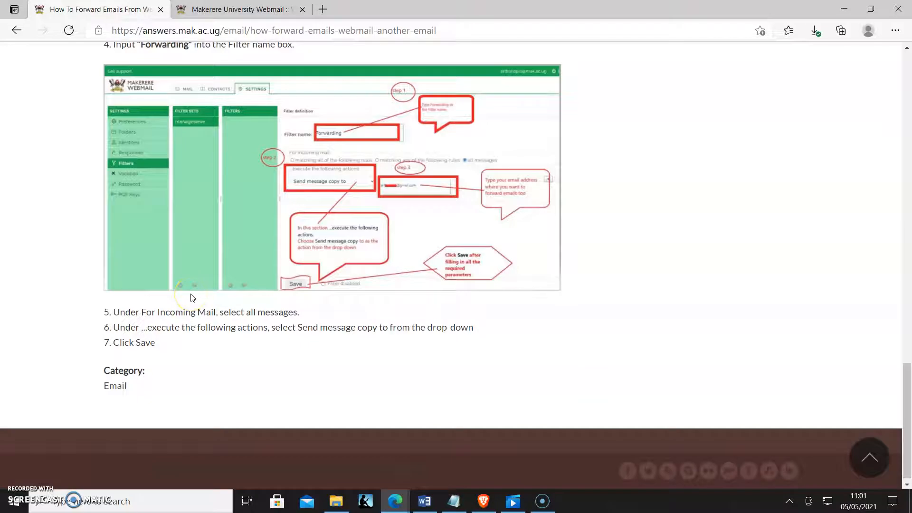
scroll("up", 3)
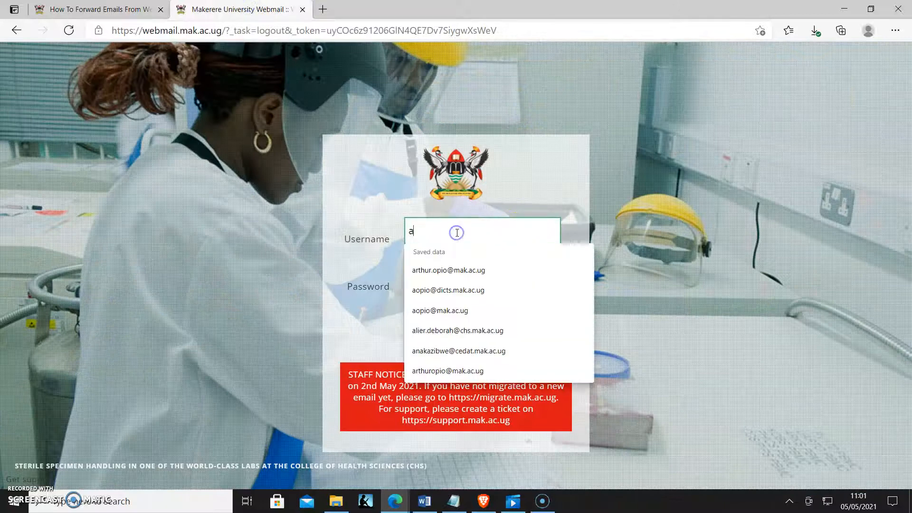
Step: Log in with the saved university username and password to reach the inbox
left_click(448, 270)
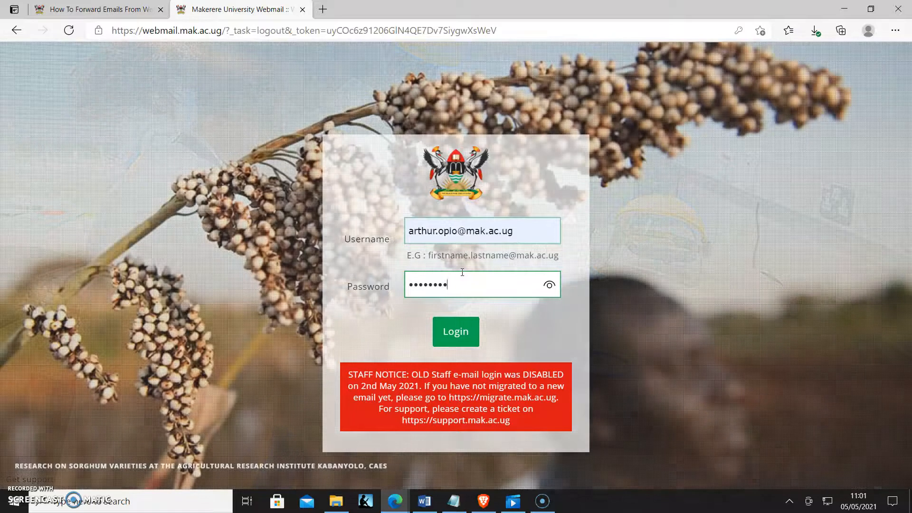
left_click(455, 331)
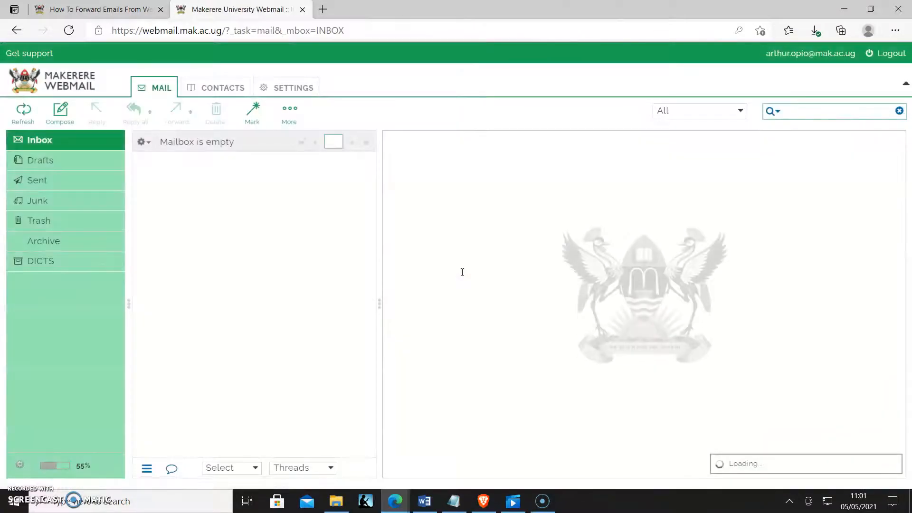
Step: Reach Settings > Filters, showing the empty managesieve filter set
left_click(293, 88)
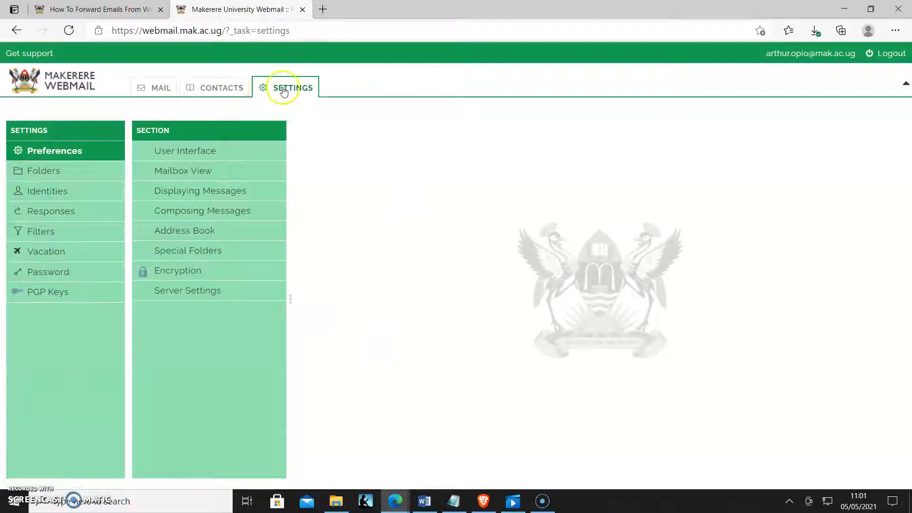
mouse_move(41, 231)
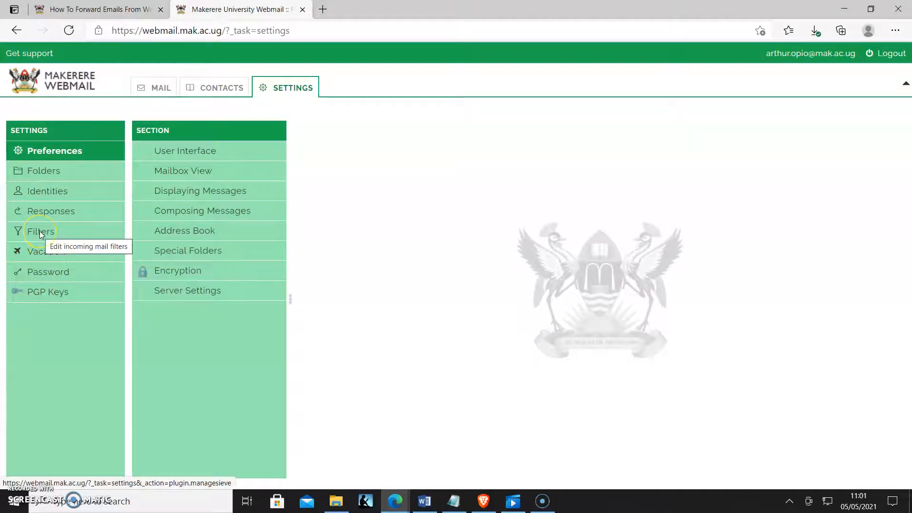
left_click(41, 231)
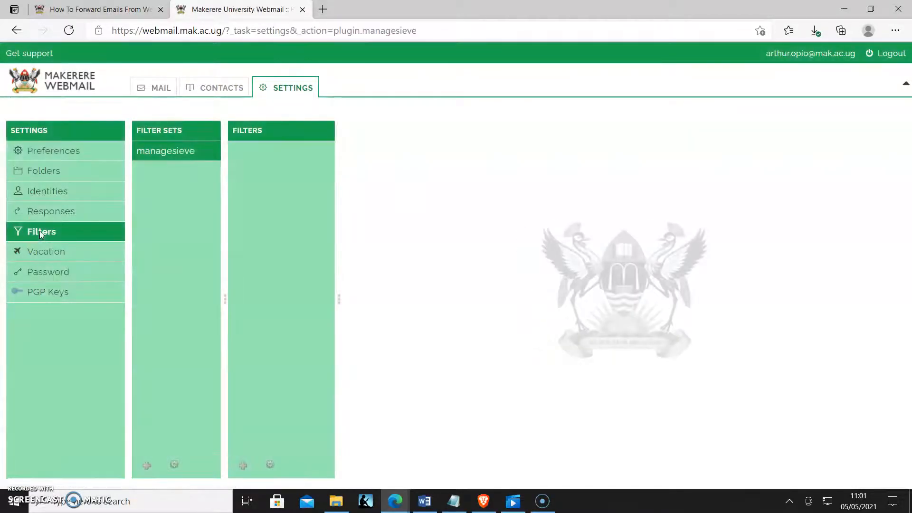
mouse_move(252, 251)
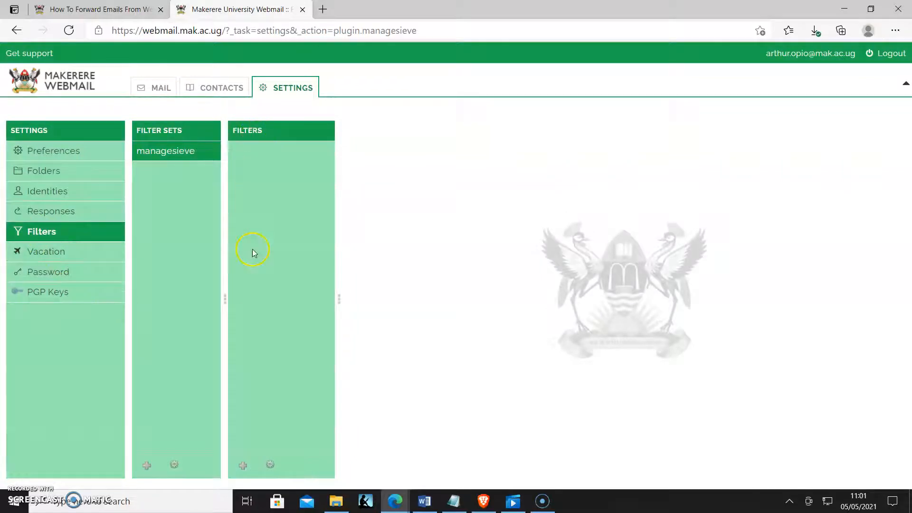
mouse_move(243, 466)
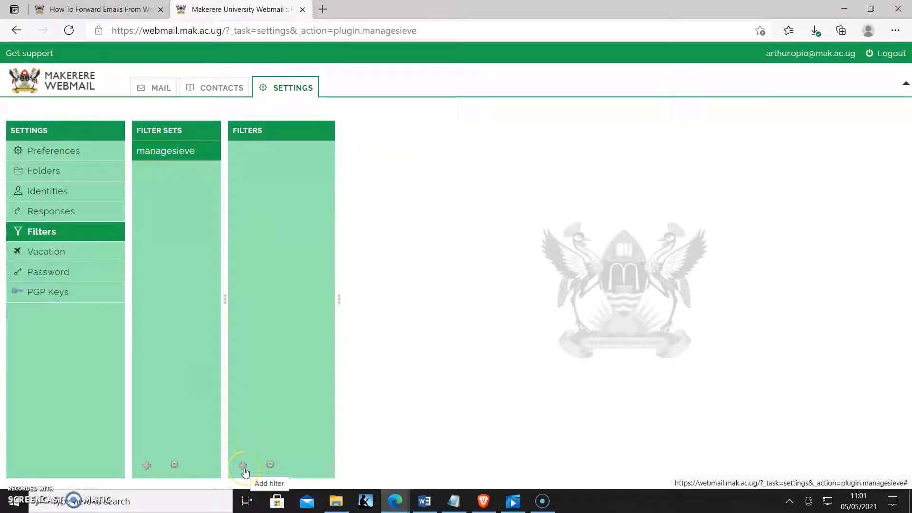
Step: Create a new filter named 'Forwarding' applying to all incoming messages
left_click(242, 466)
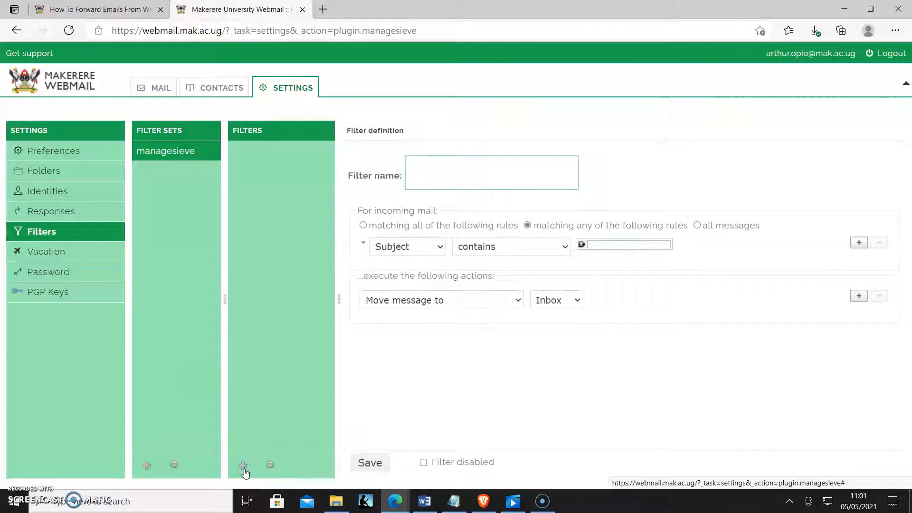
left_click(491, 172)
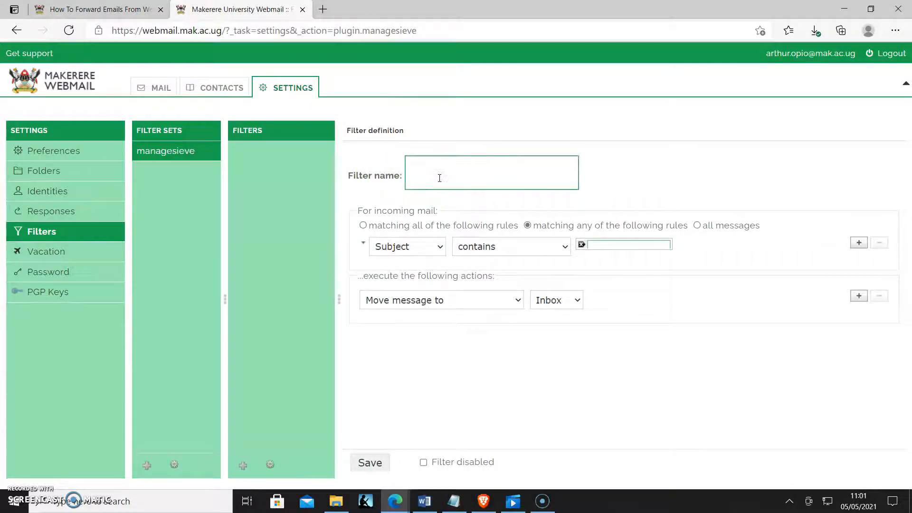
type("Forward")
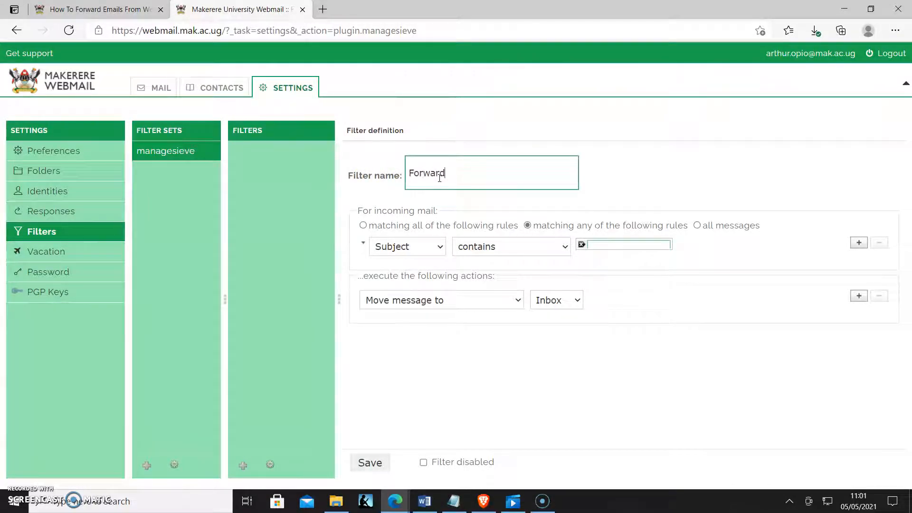
type("ing")
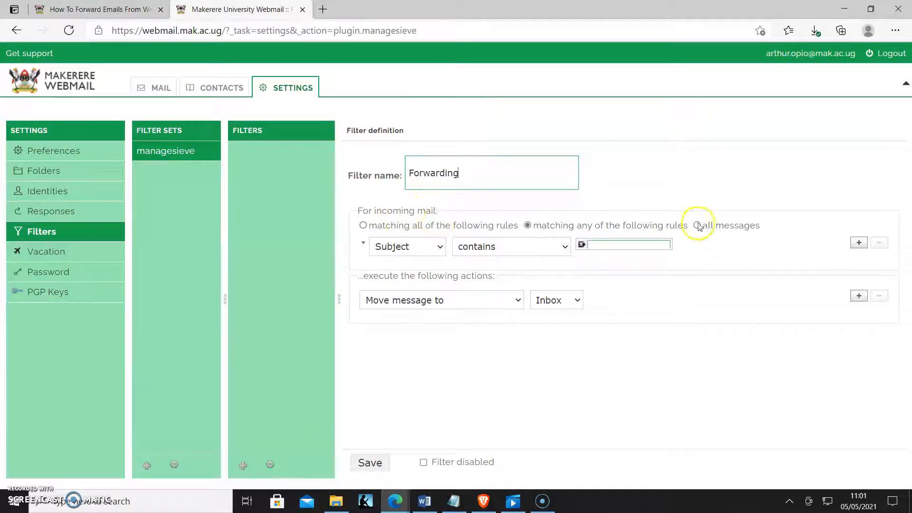
left_click(697, 227)
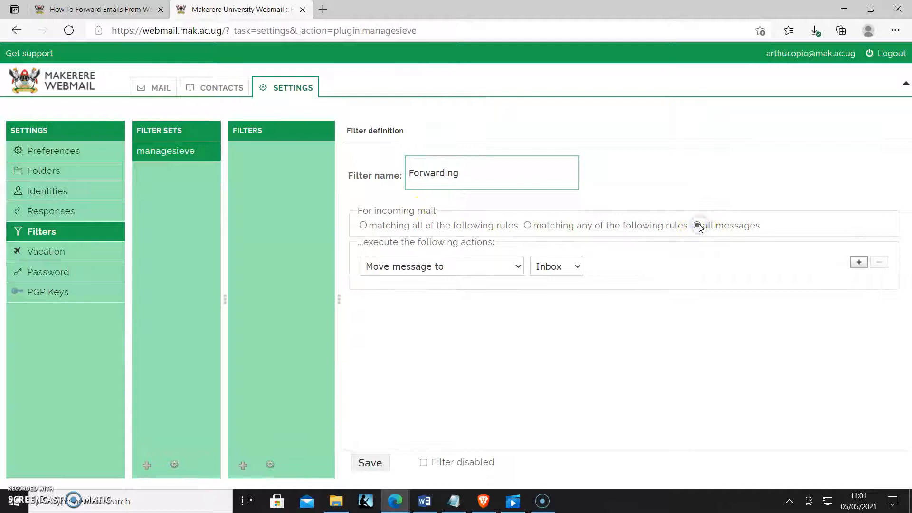
left_click(697, 226)
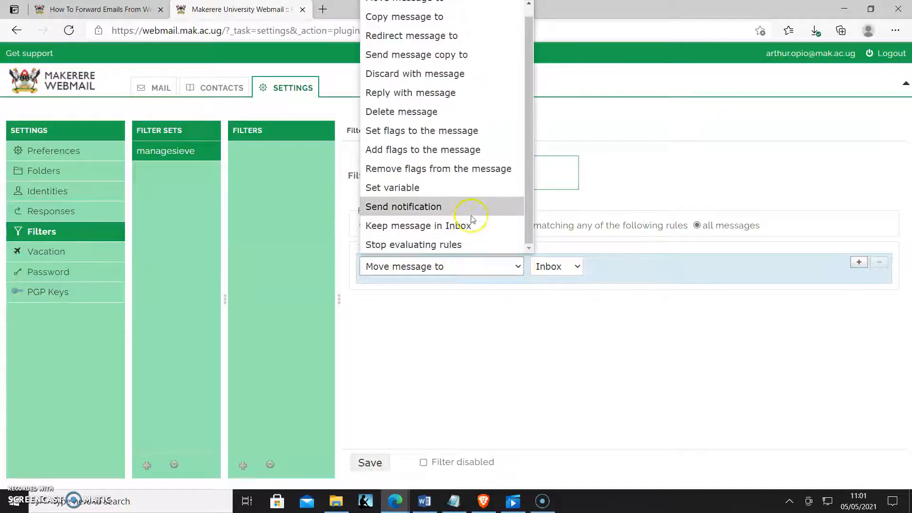
left_click(416, 55)
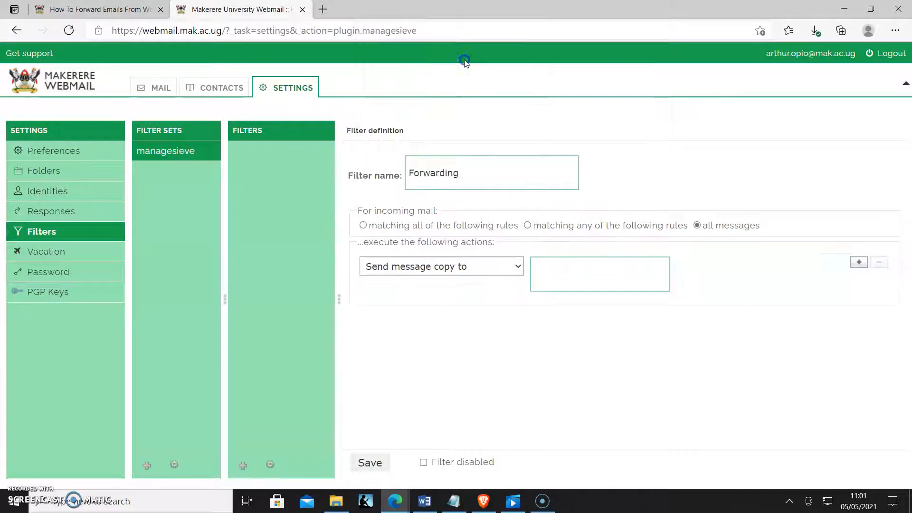
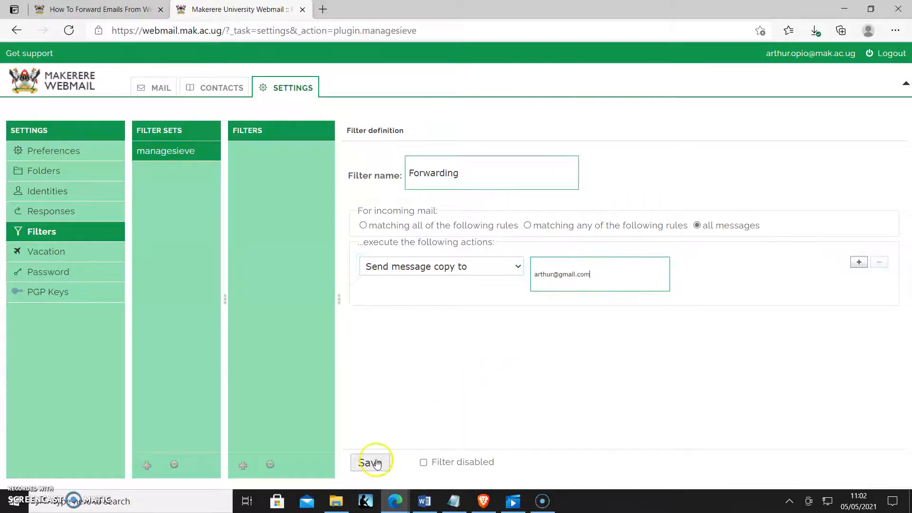
left_click(370, 462)
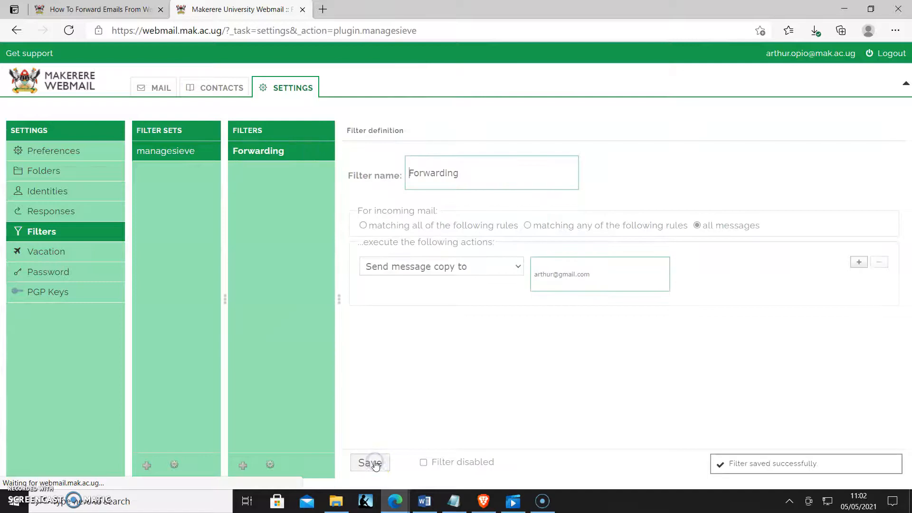
left_click(370, 462)
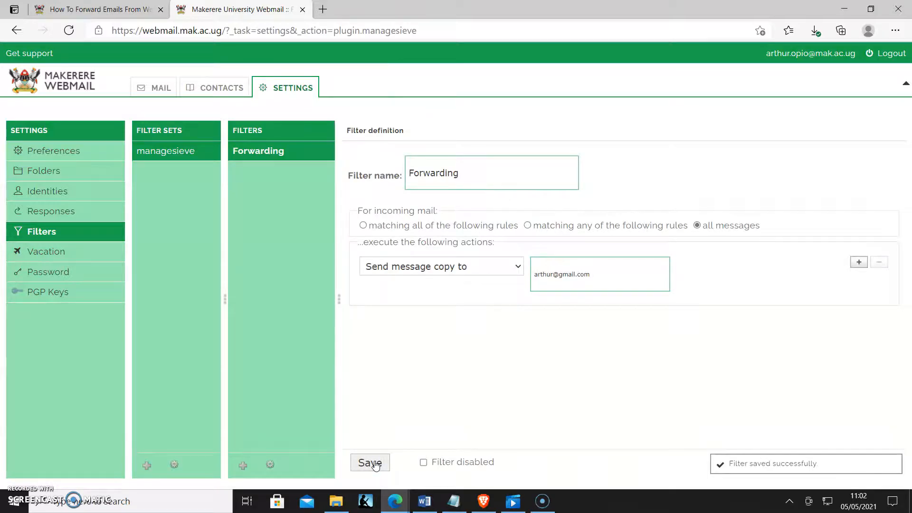
Step: Check the result against the KnowledgeBase forwarding article and return to the filter settings
left_click(99, 10)
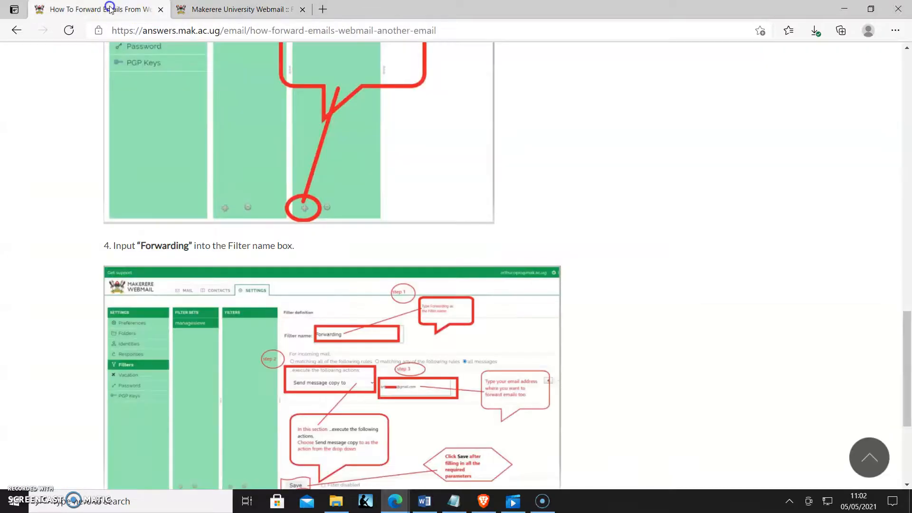
scroll("down", 3)
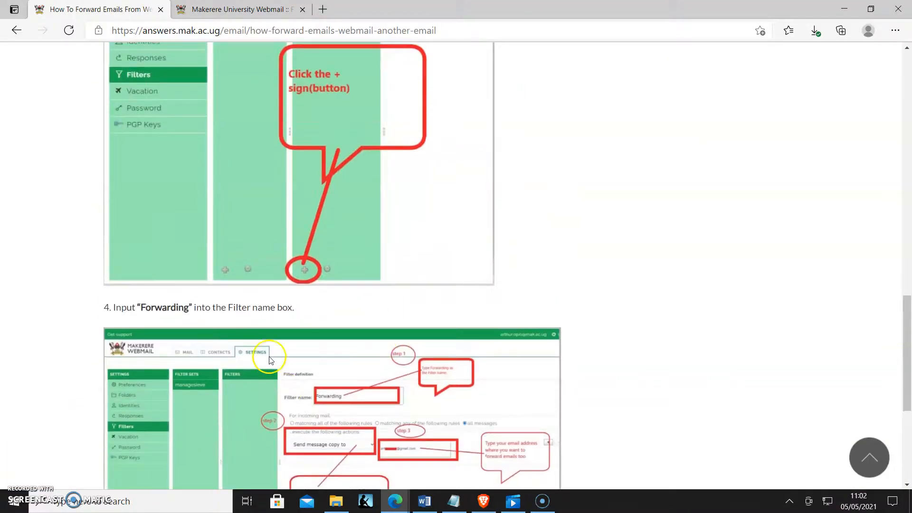
left_click(238, 10)
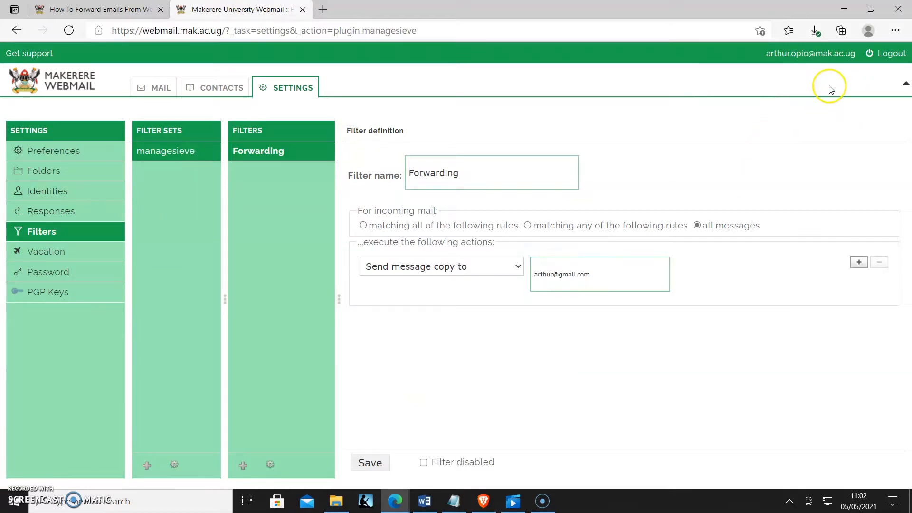
mouse_move(884, 66)
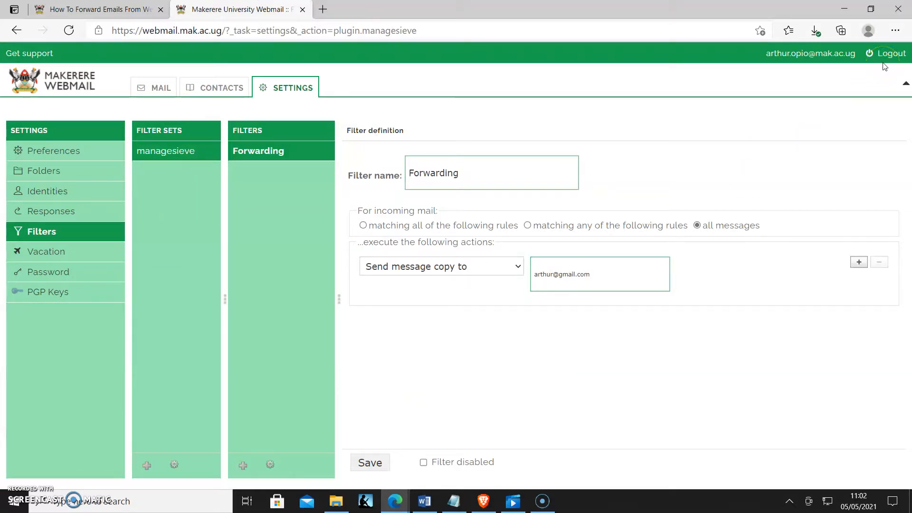